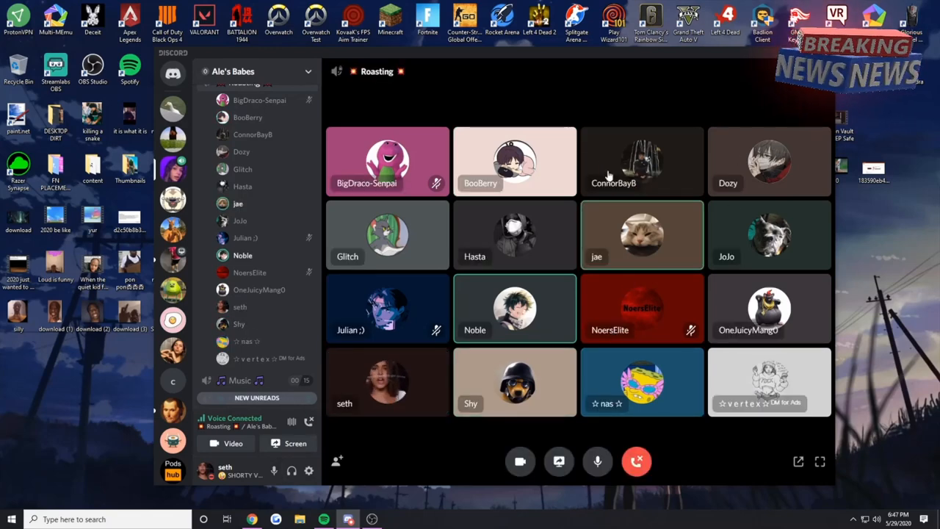
mouse_move(502, 244)
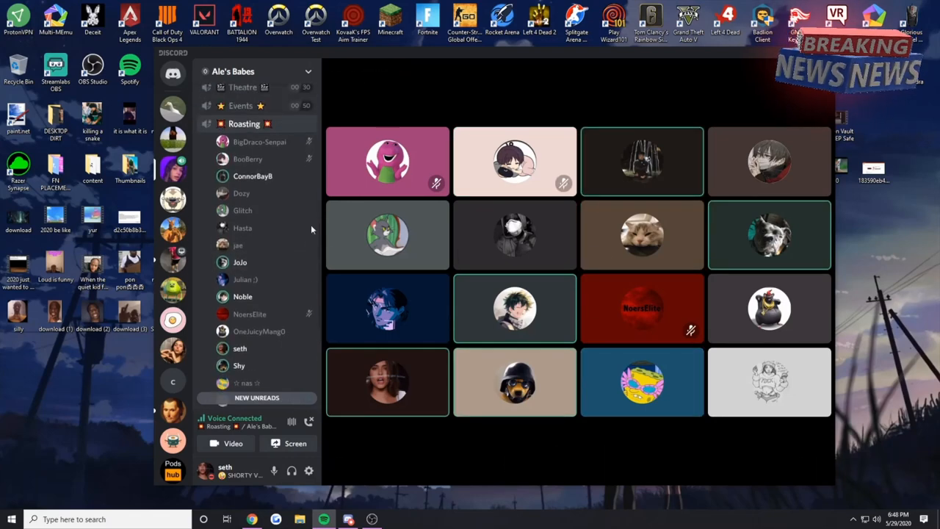
- Scroll down the channel list while the Roasting call fills the screen with sixteen tiles
scroll("down", 3)
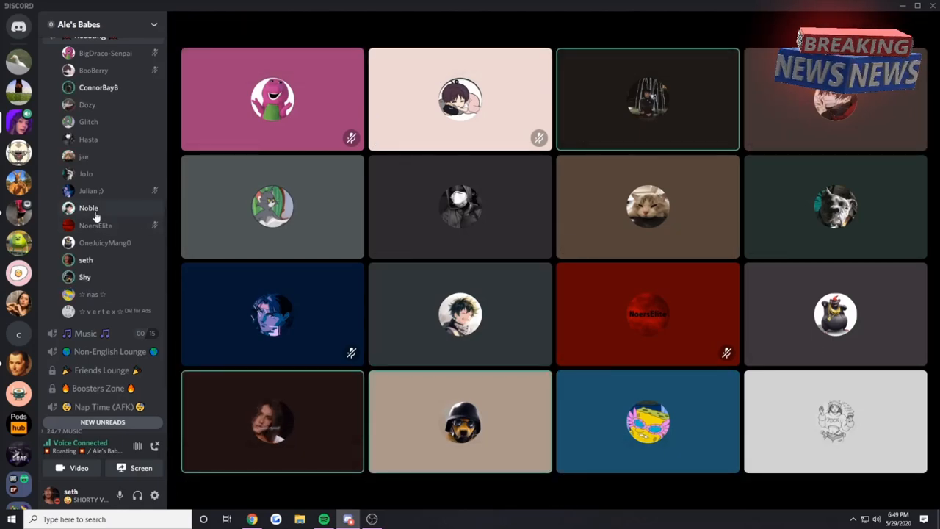
right_click(88, 208)
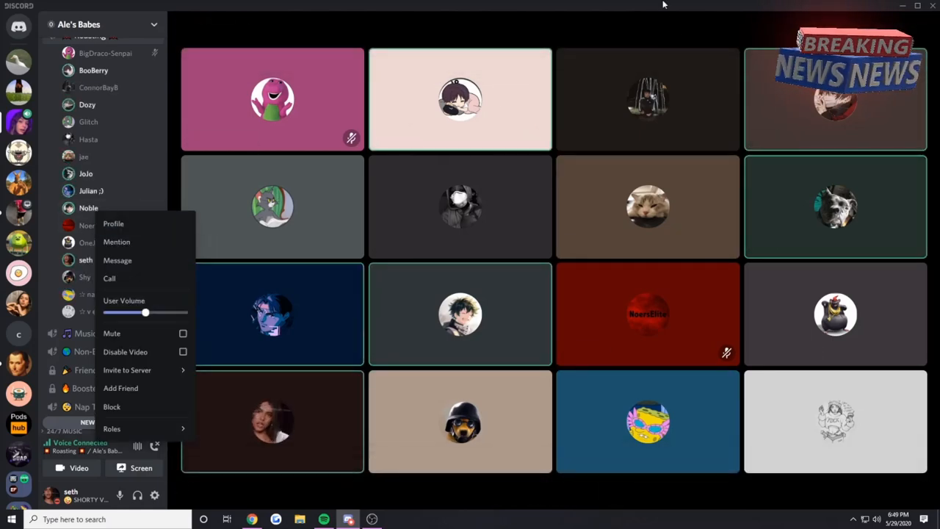
left_click(125, 172)
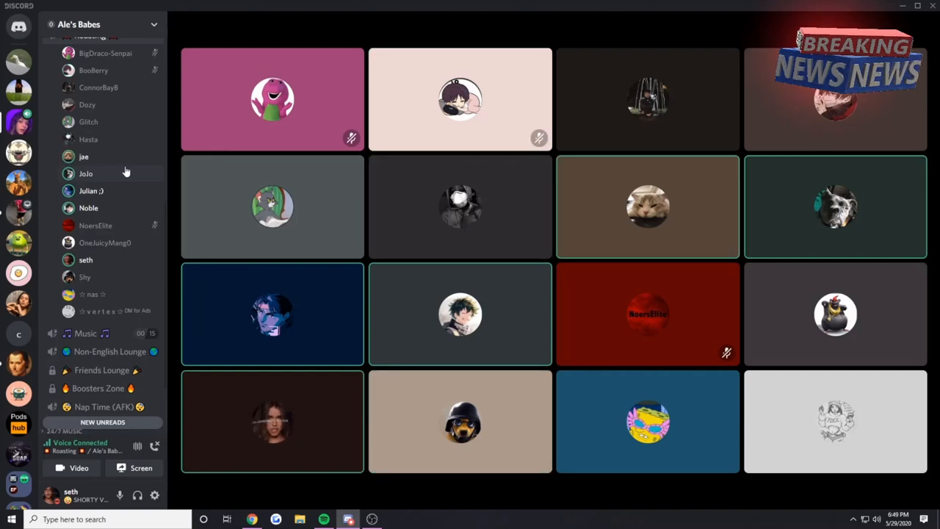
scroll("up", 3)
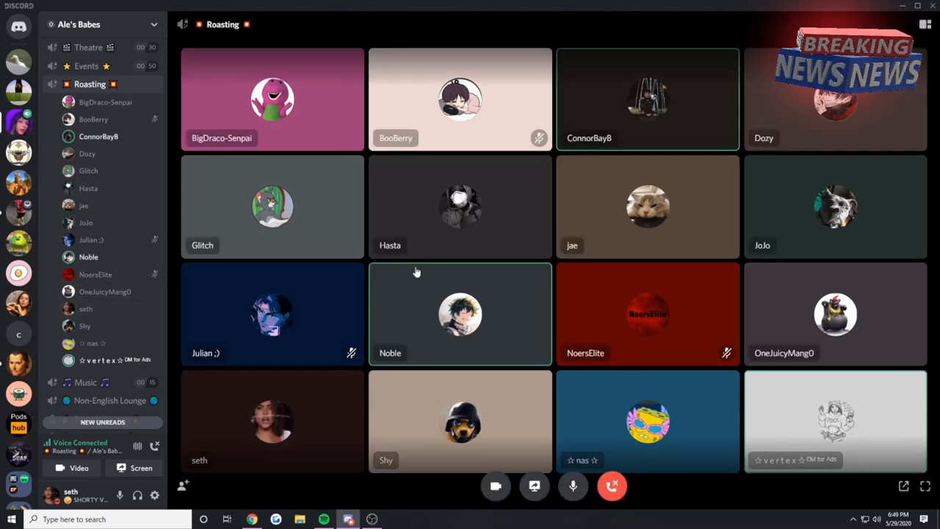
mouse_move(461, 262)
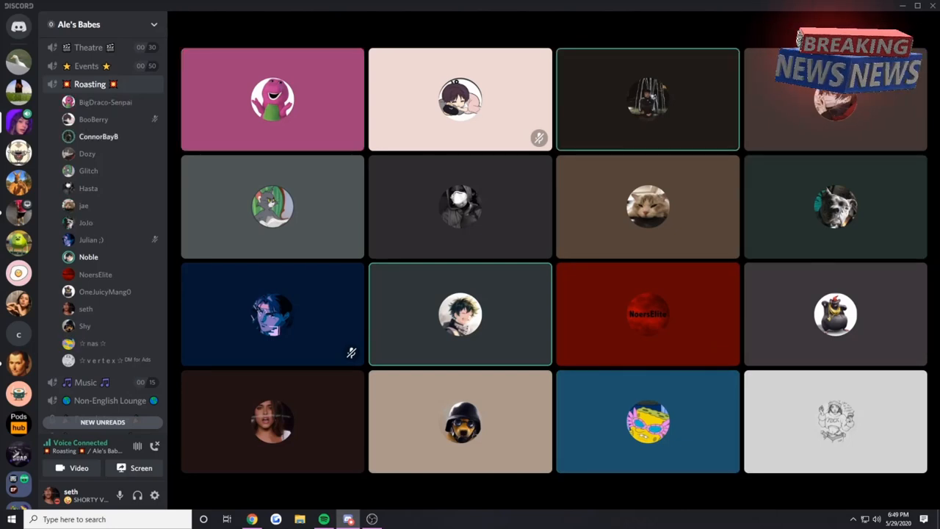
mouse_move(18, 213)
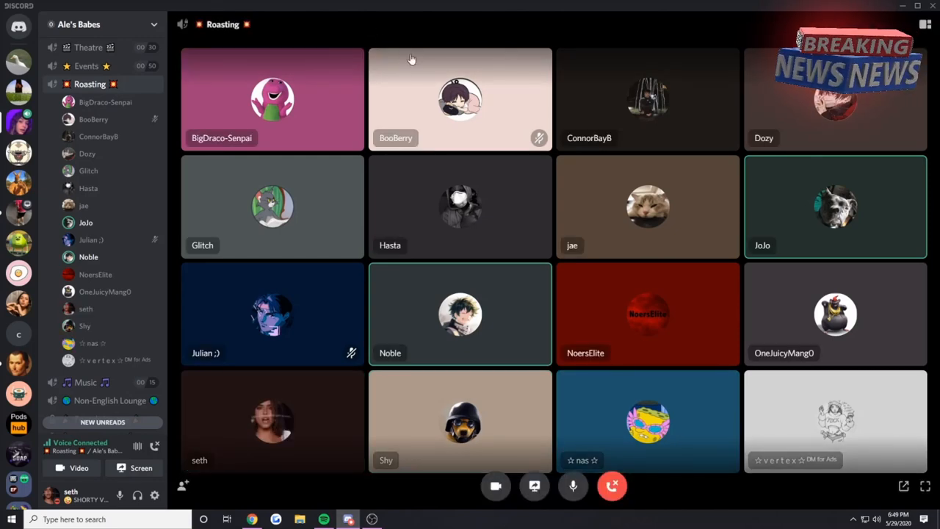
mouse_move(541, 57)
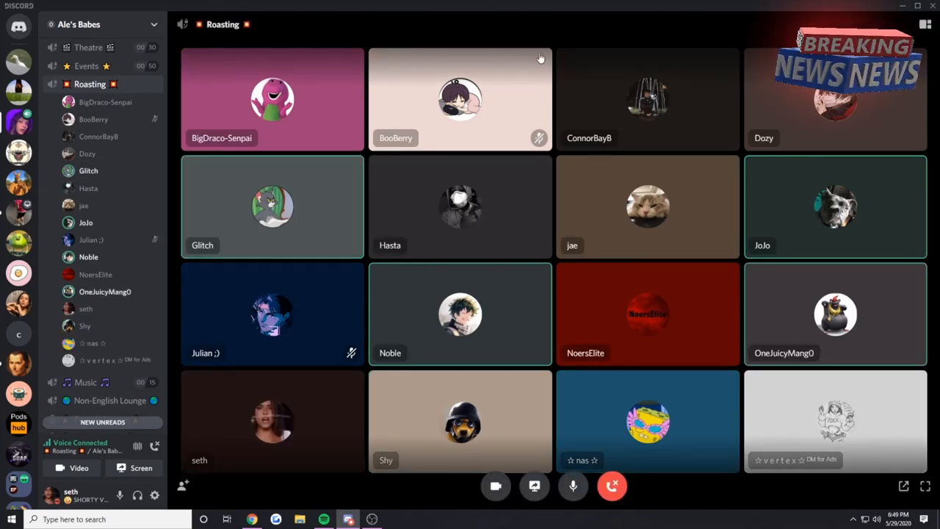
mouse_move(522, 29)
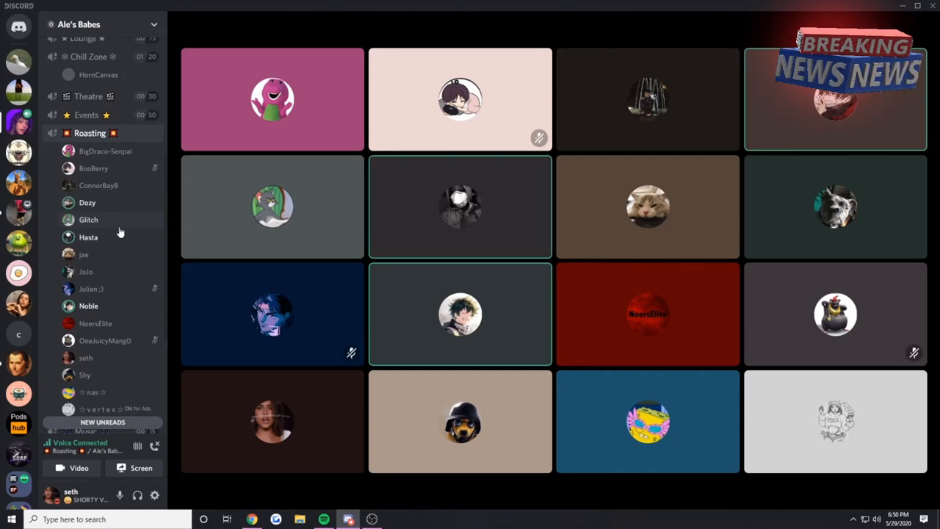
- Scroll further down the channel list while staying connected to the Roasting call
scroll("down", 3)
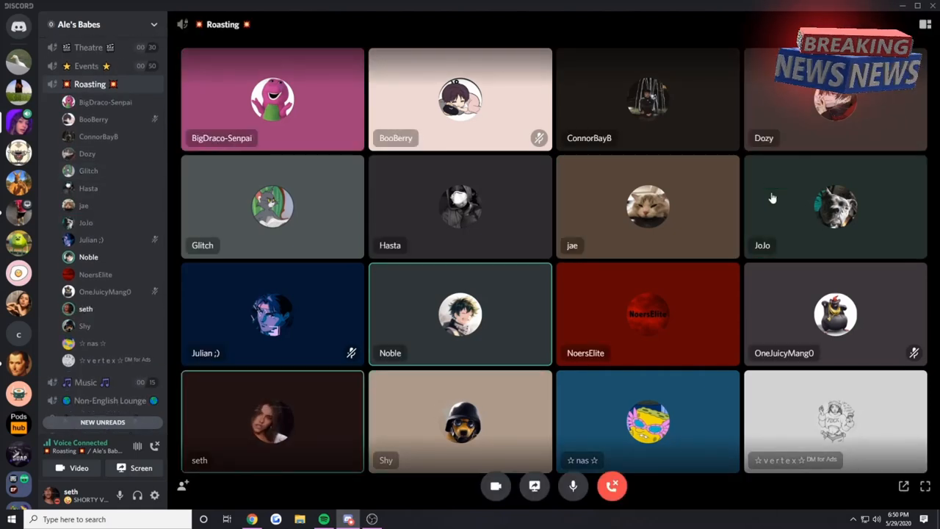
mouse_move(335, 316)
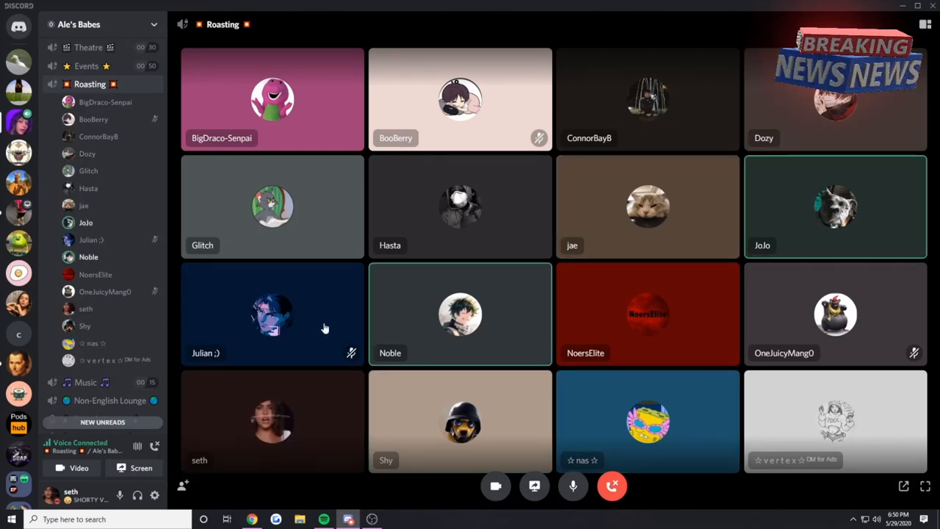
mouse_move(403, 194)
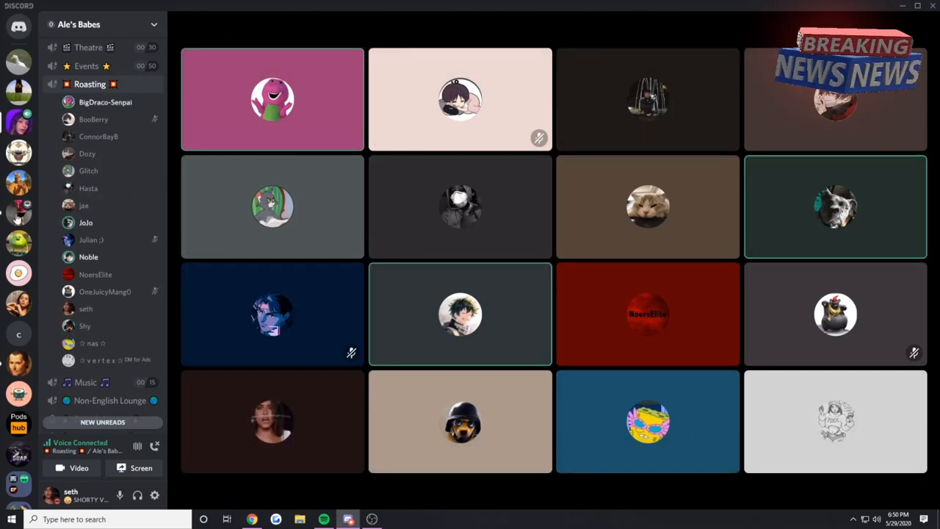
mouse_move(15, 189)
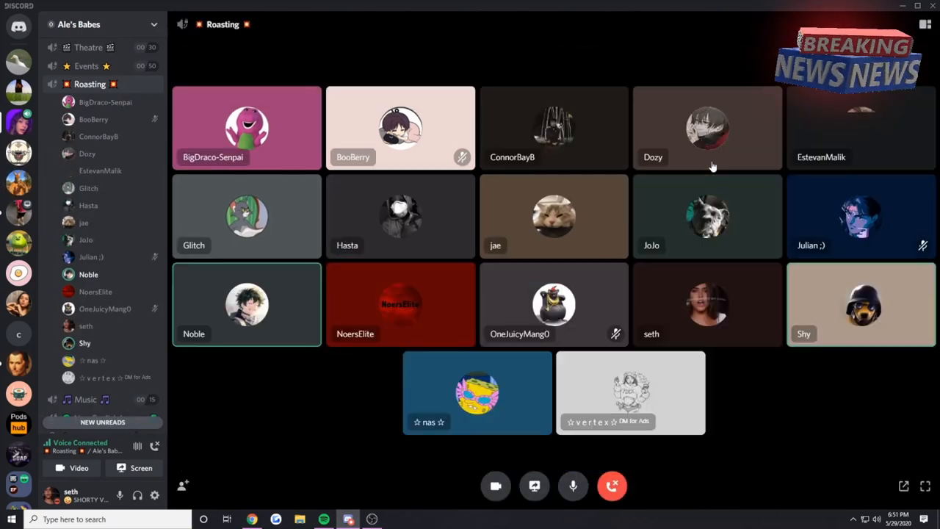
mouse_move(558, 267)
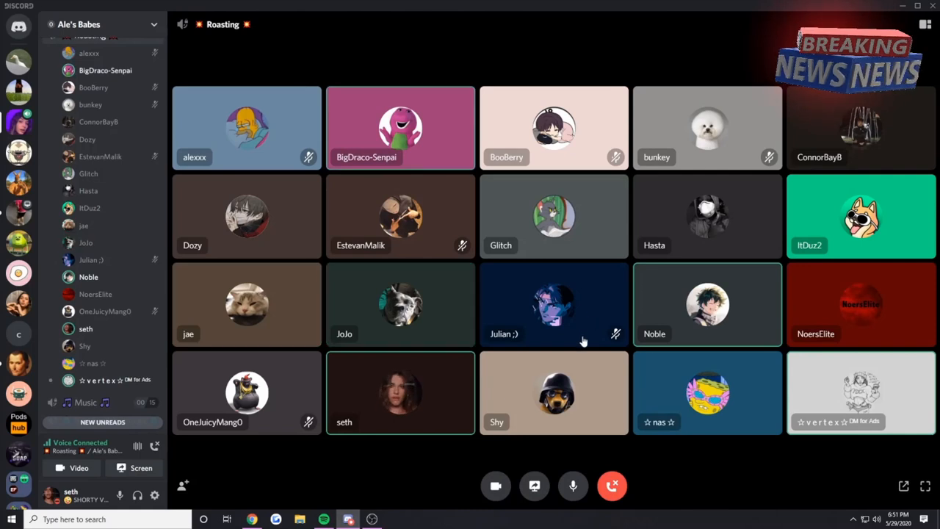
mouse_move(429, 311)
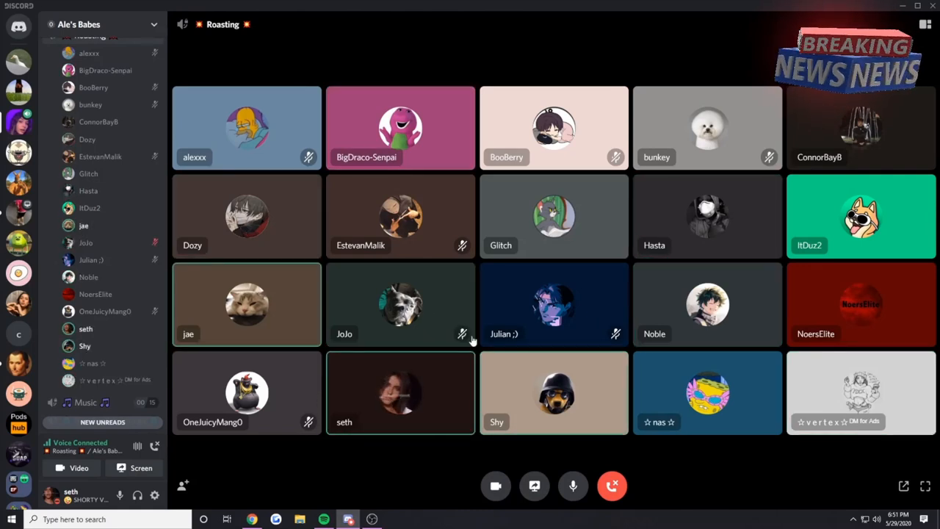
mouse_move(118, 497)
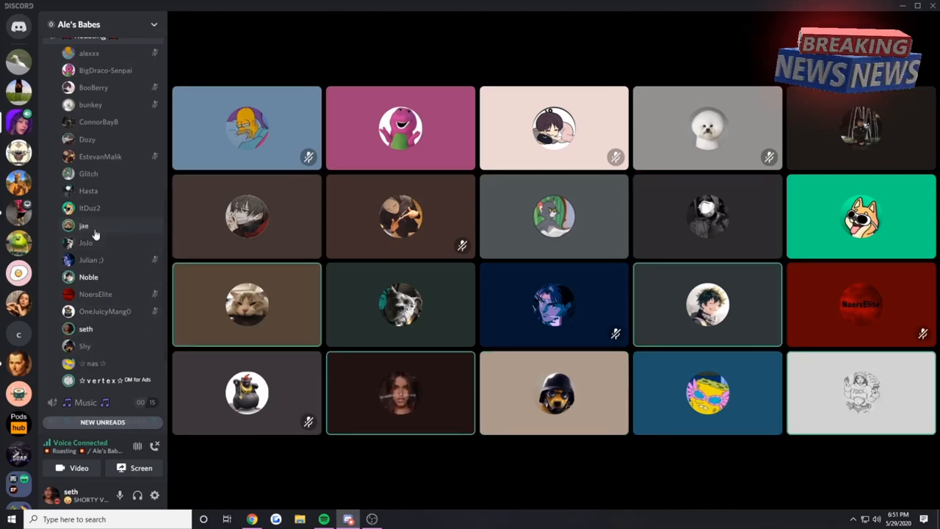
mouse_move(119, 494)
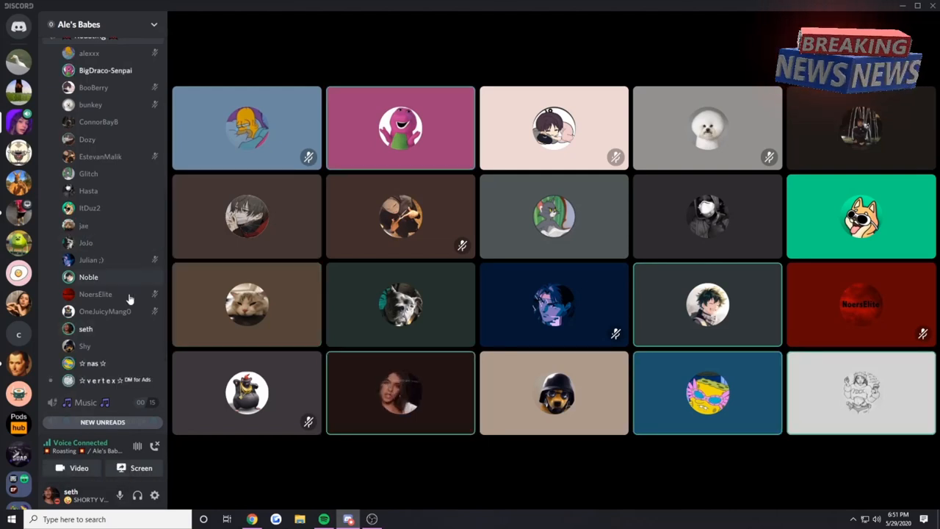
left_click(100, 379)
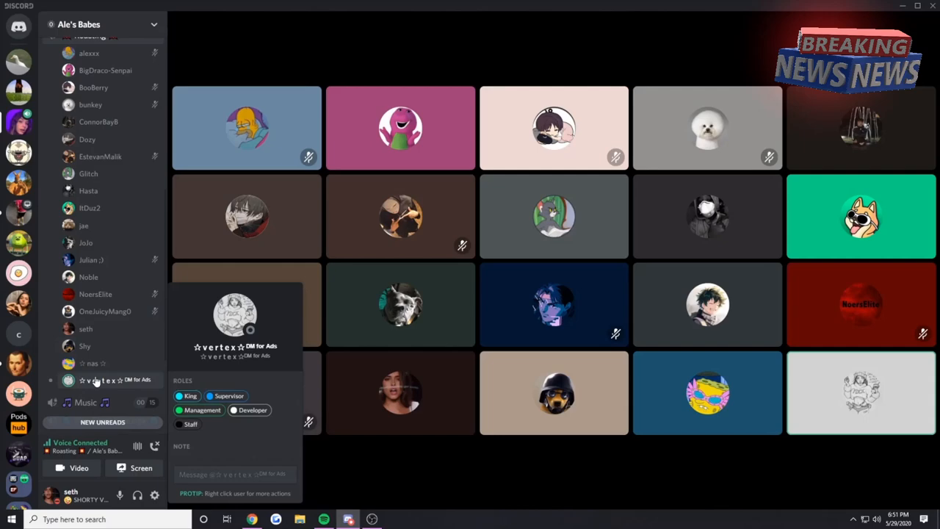
right_click(100, 379)
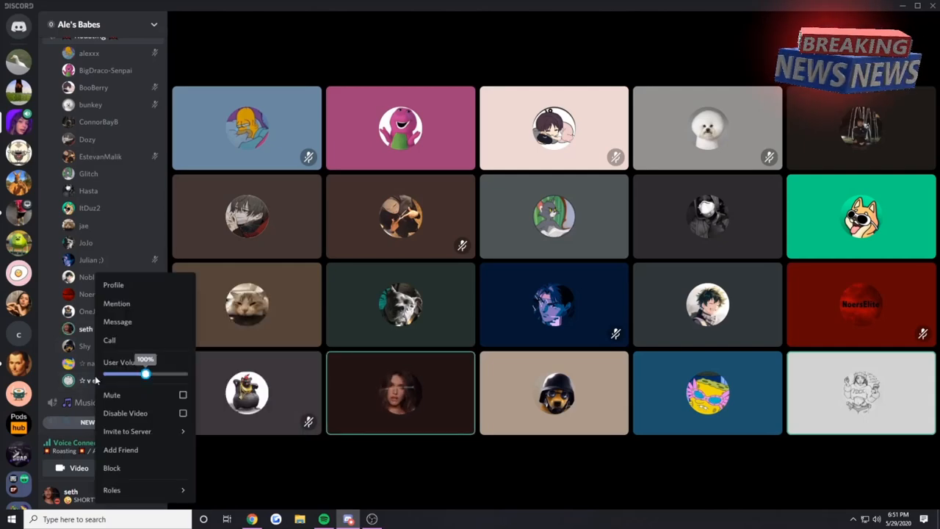
mouse_move(114, 285)
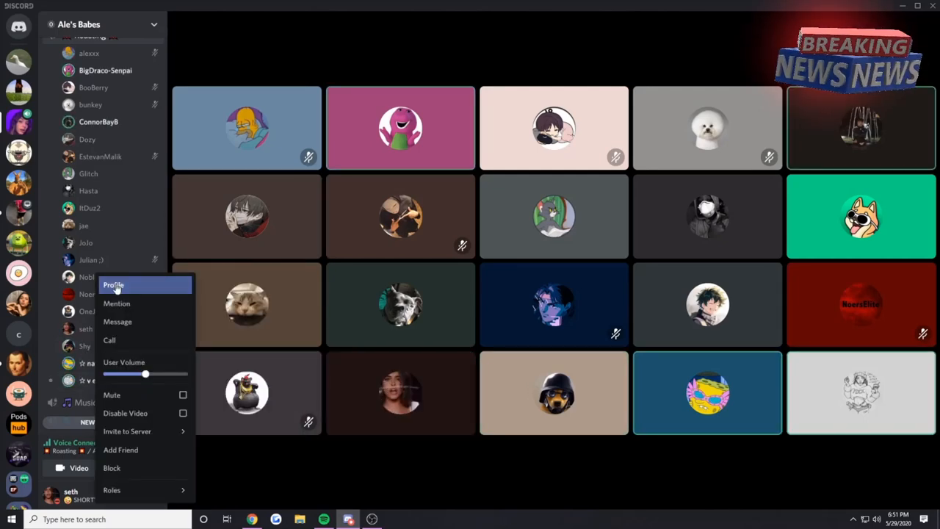
left_click(114, 285)
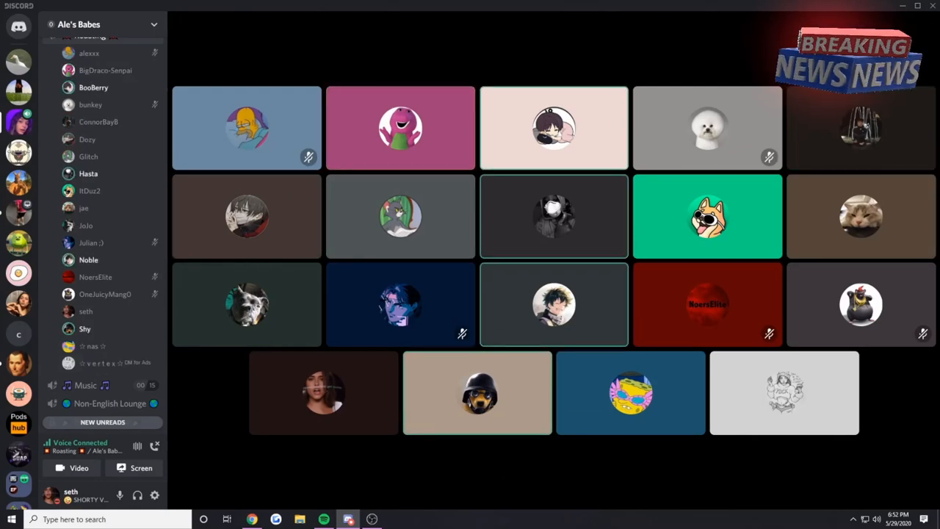
- Enable the camera from the voice connection panel so my webcam feed shows as a tile
left_click(72, 467)
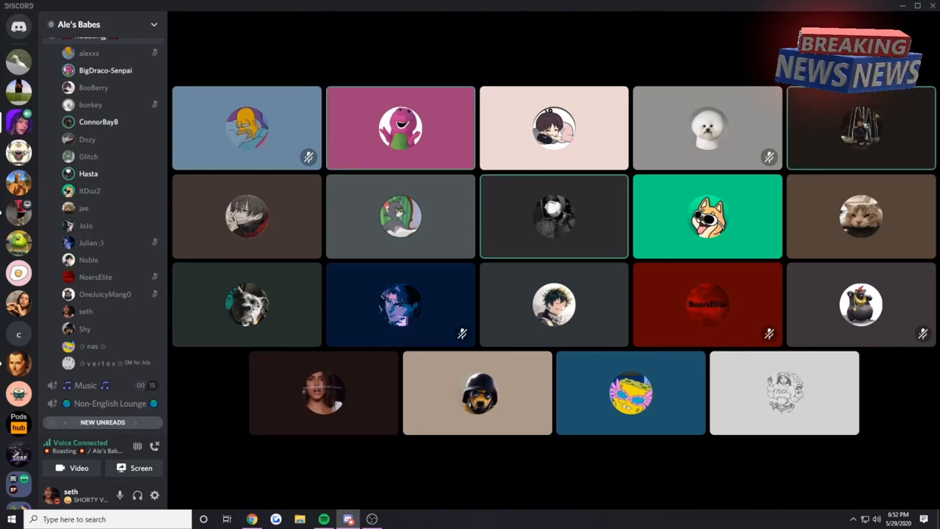
left_click(72, 468)
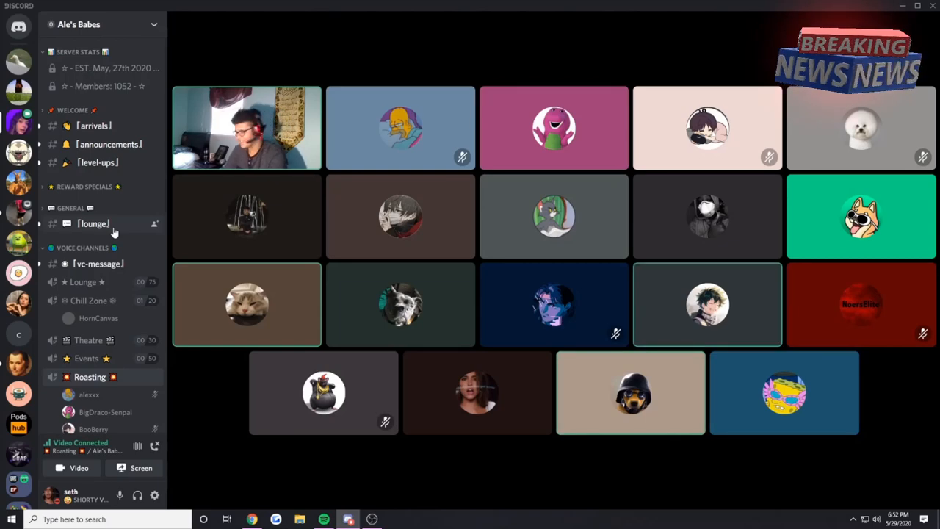
scroll("down", 3)
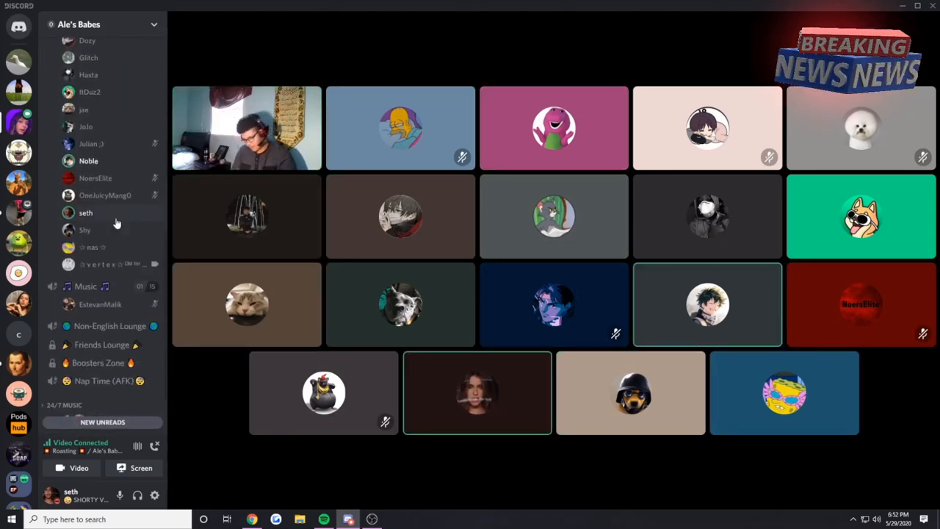
scroll("up", 3)
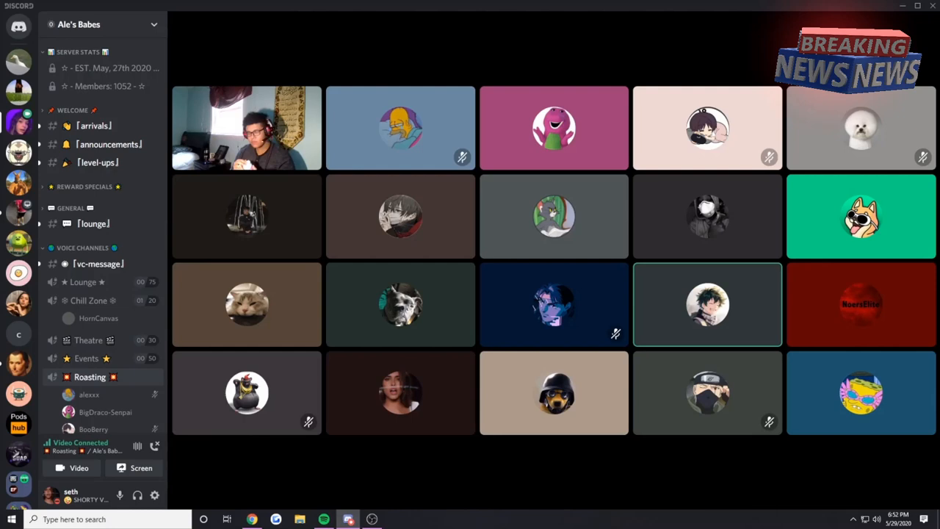
scroll("down", 3)
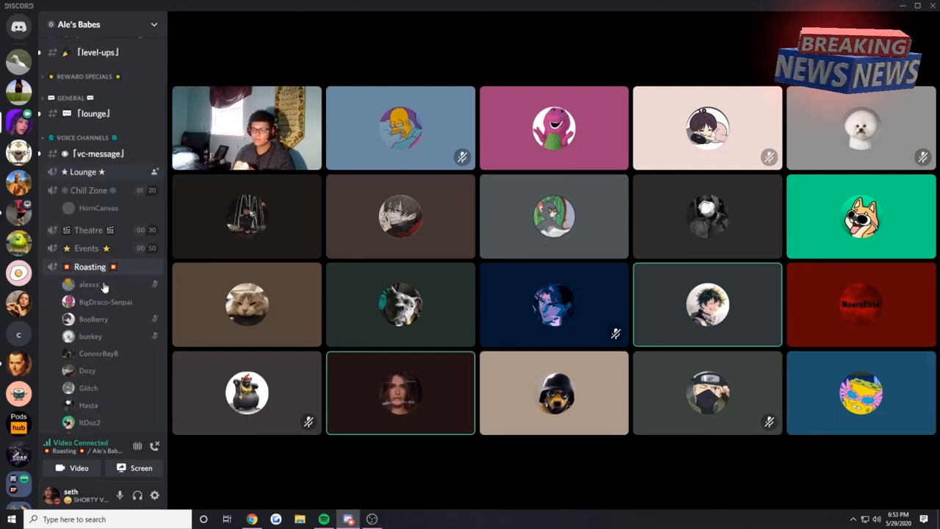
scroll("down", 3)
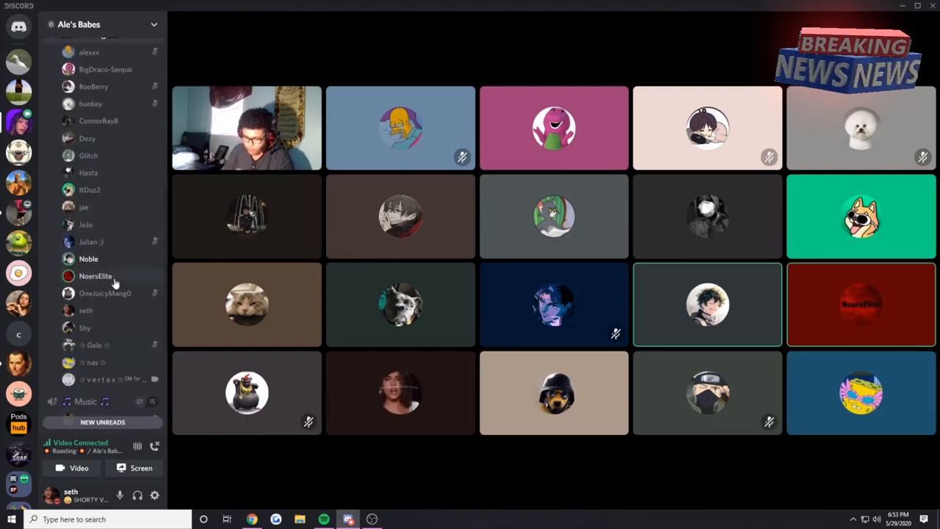